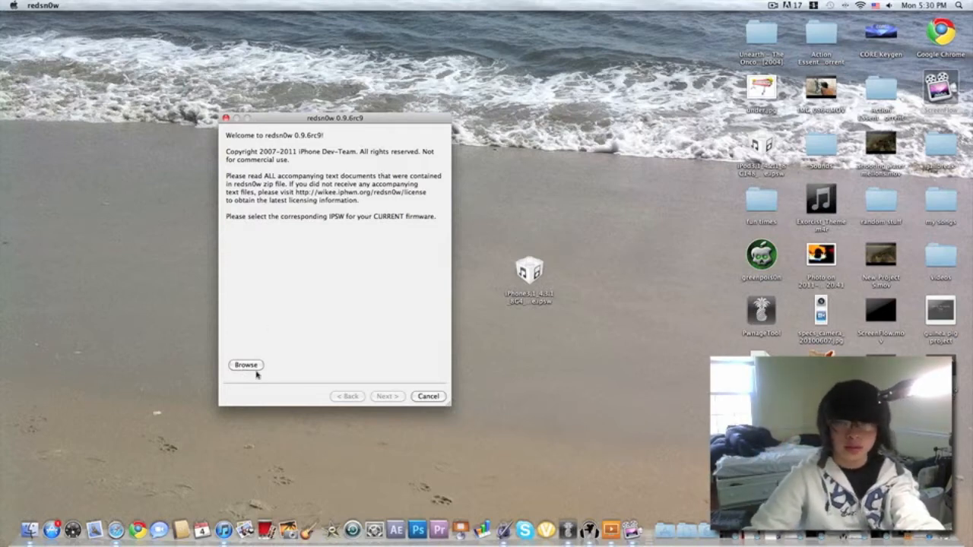
Load iPhone3,1_4.3.1_8G4_Restore.ipsw from the Desktop so redsn0w identifies it
{"action": "left_click", "coordinate": [246, 365]}
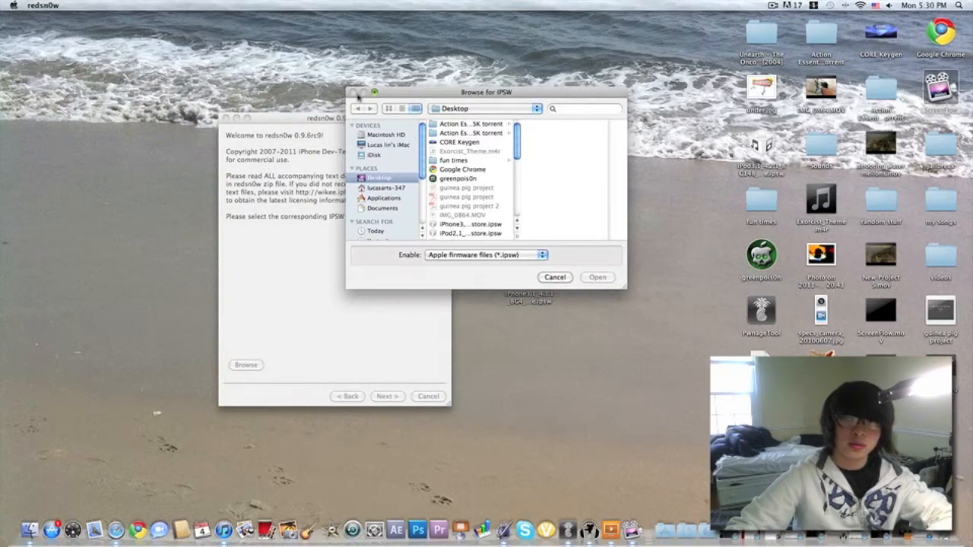
{"action": "left_click", "coordinate": [554, 277]}
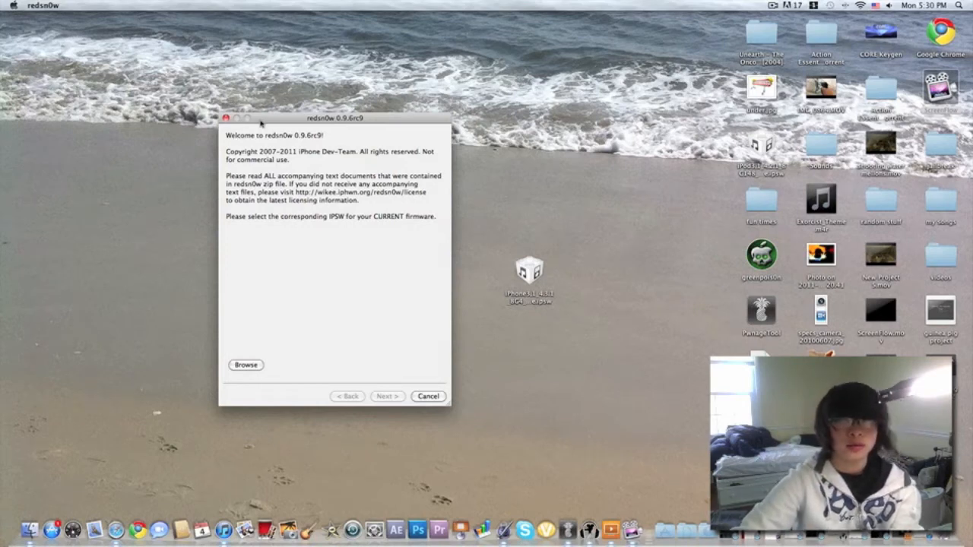
{"action": "mouse_move", "coordinate": [410, 263]}
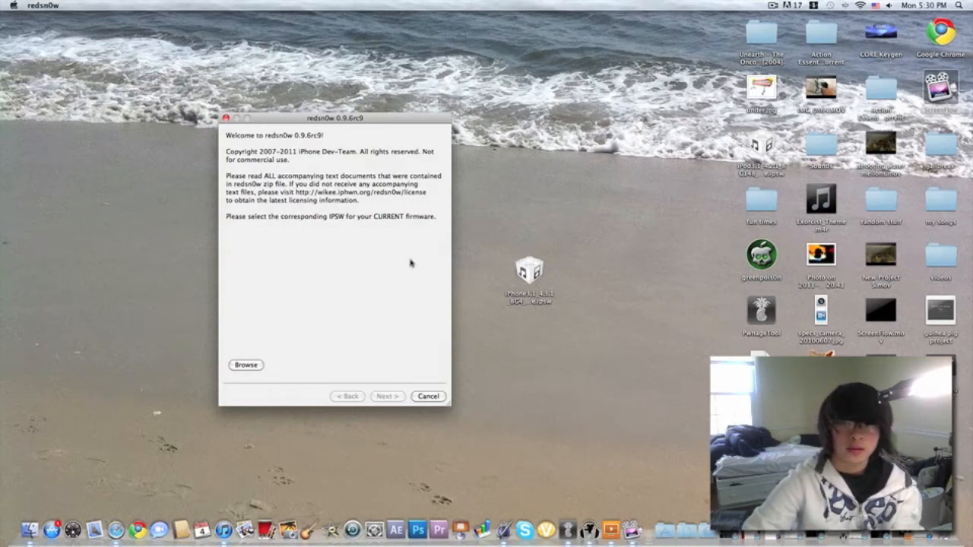
{"action": "left_click", "coordinate": [245, 365]}
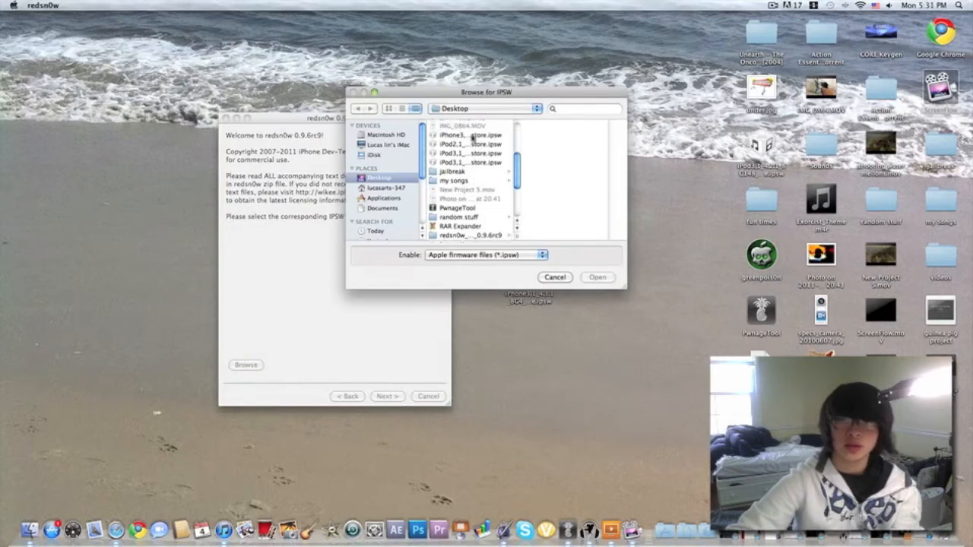
{"action": "left_click", "coordinate": [467, 135]}
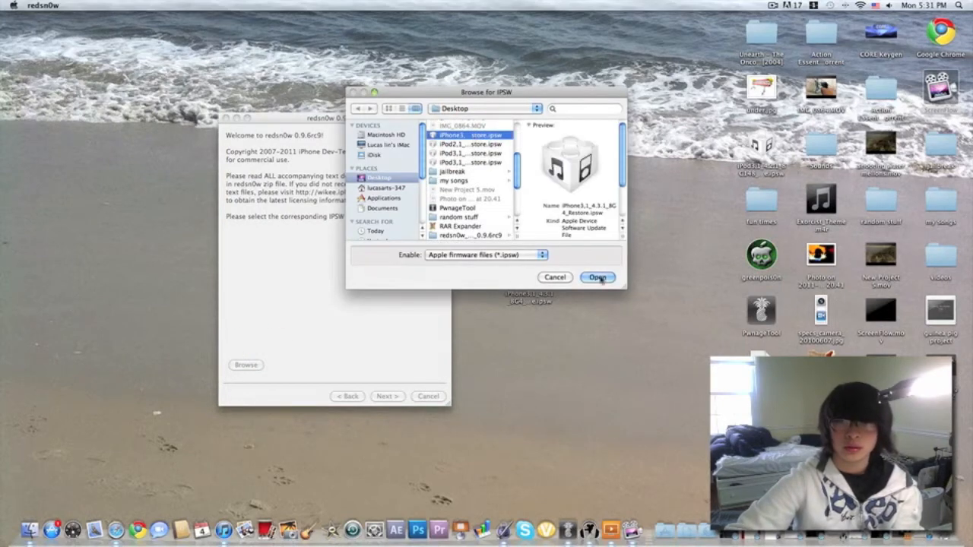
{"action": "left_click", "coordinate": [598, 277]}
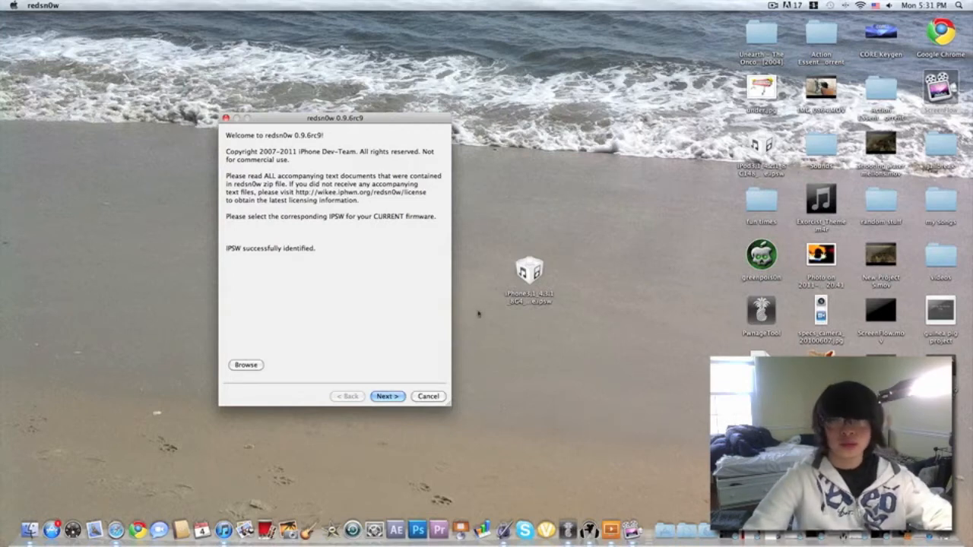
{"action": "left_click", "coordinate": [388, 396]}
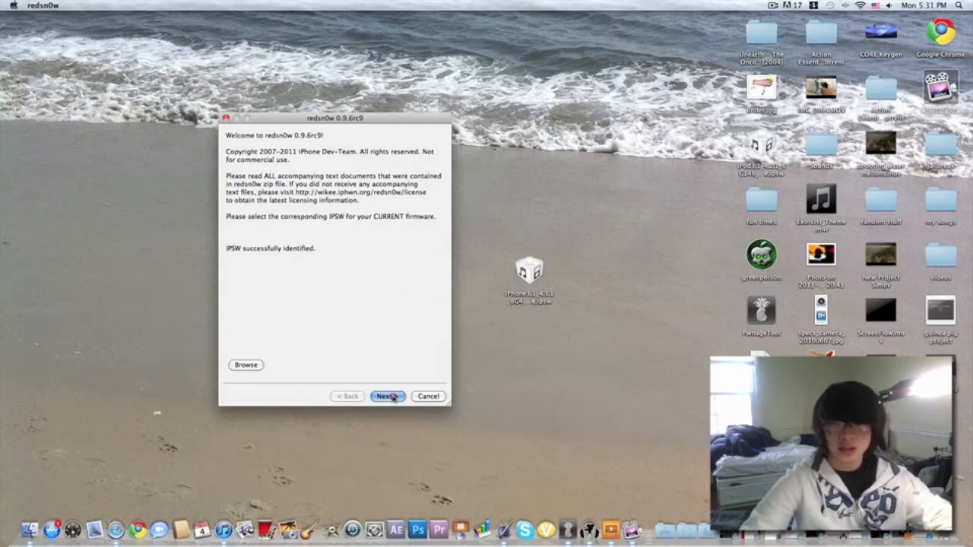
Advance to the jailbreak options page, keeping only Install Cydia checked
{"action": "left_click", "coordinate": [388, 396]}
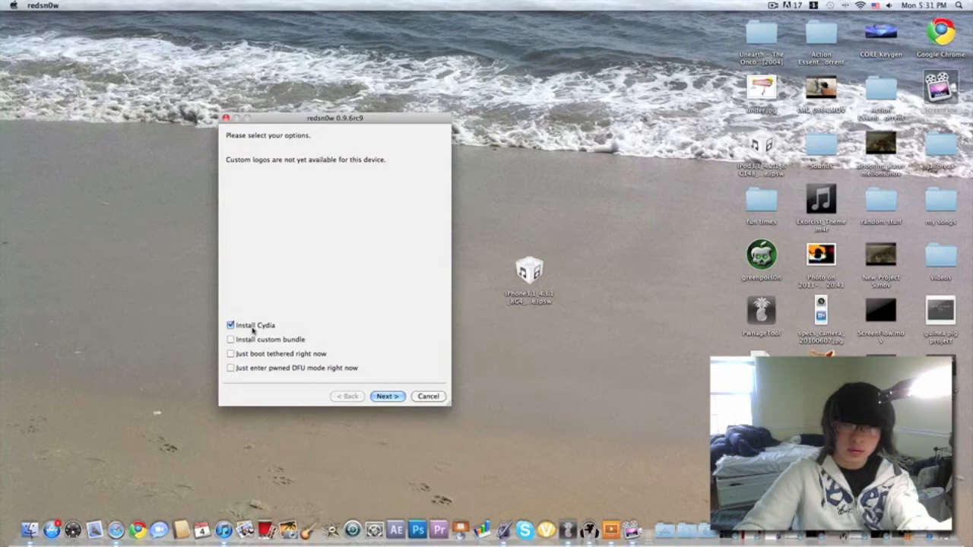
{"action": "left_click", "coordinate": [388, 396]}
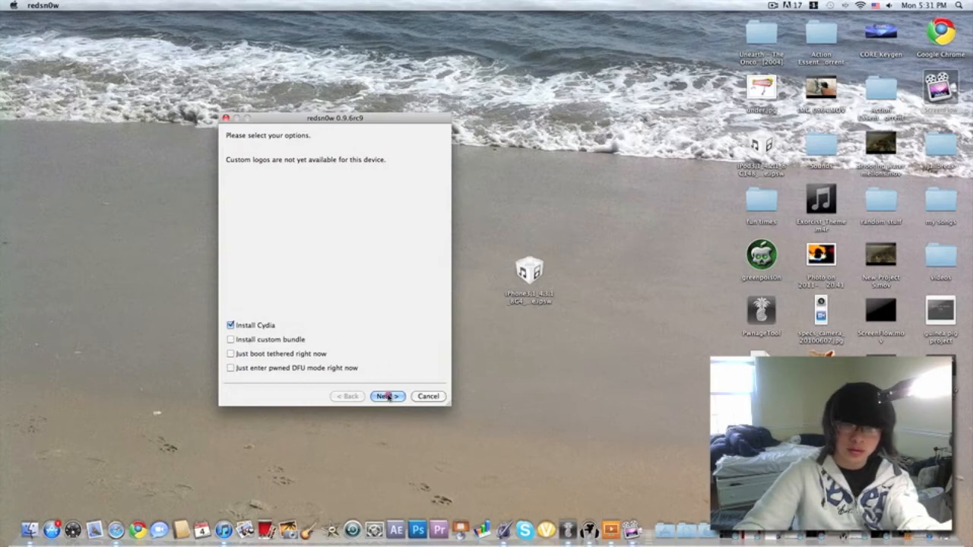
Confirm the iPhone 4 is off and plugged in, then follow the DFU-mode prompts
{"action": "left_click", "coordinate": [388, 396]}
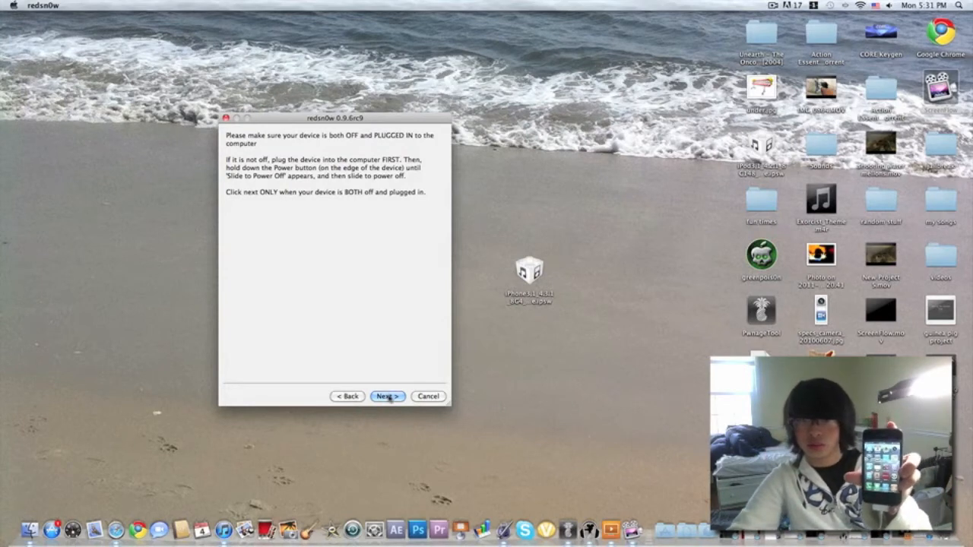
{"action": "left_click", "coordinate": [387, 396]}
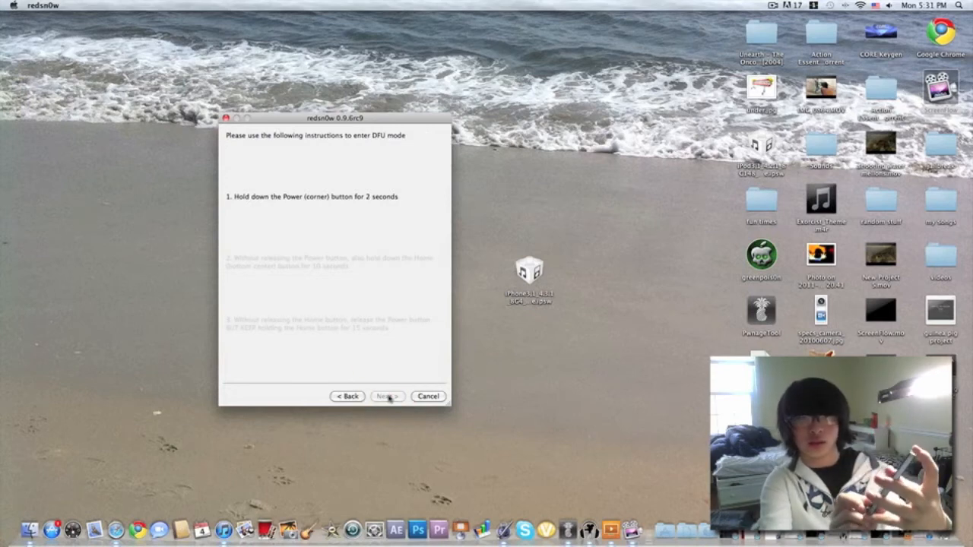
{"action": "left_click", "coordinate": [386, 396]}
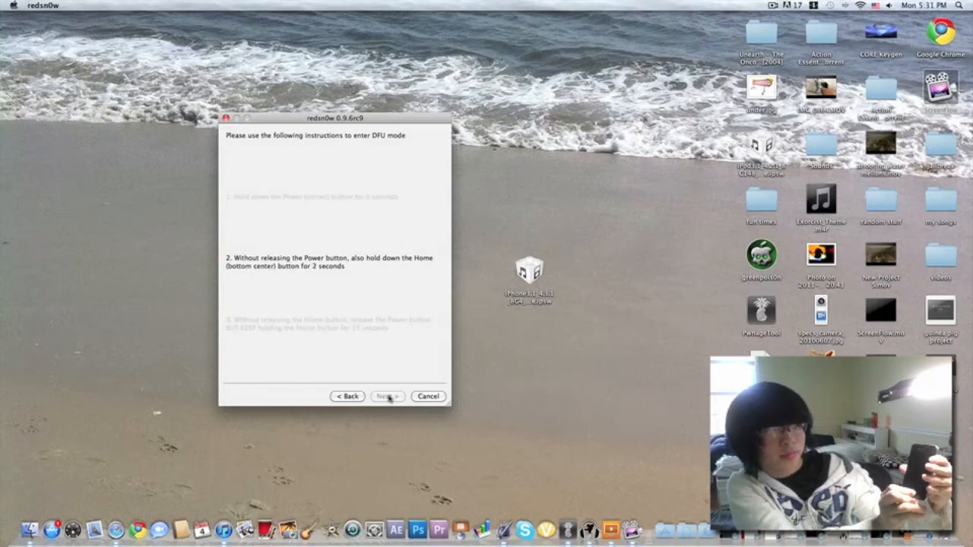
{"action": "left_click", "coordinate": [387, 396]}
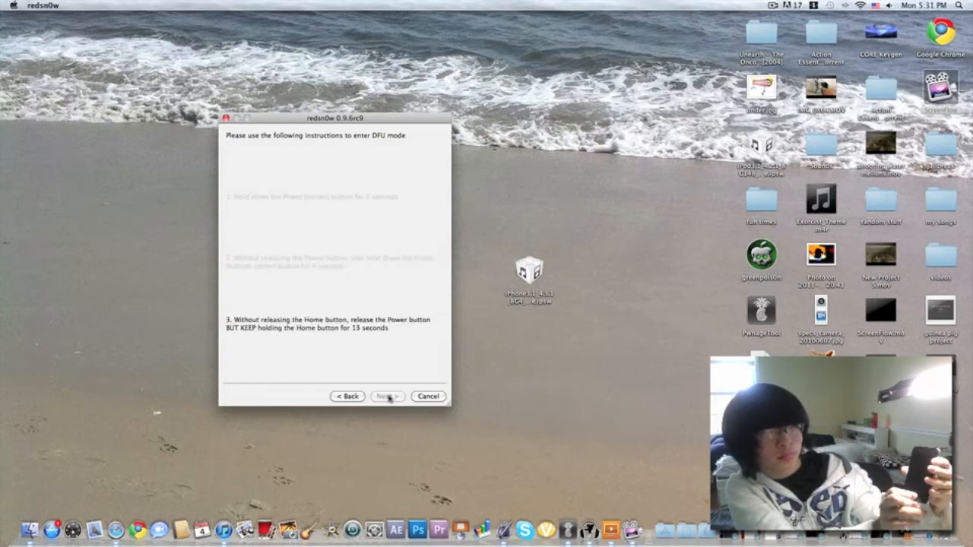
{"action": "left_click", "coordinate": [388, 396]}
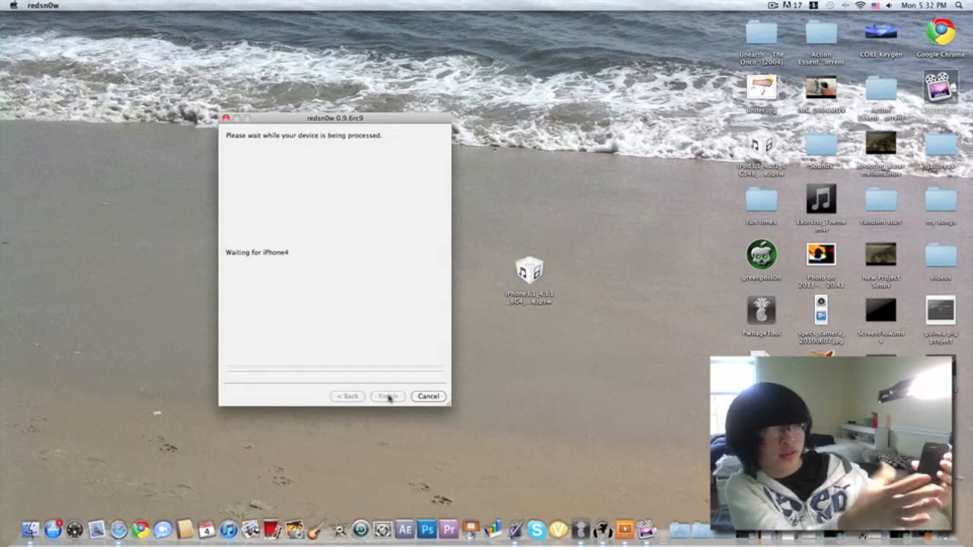